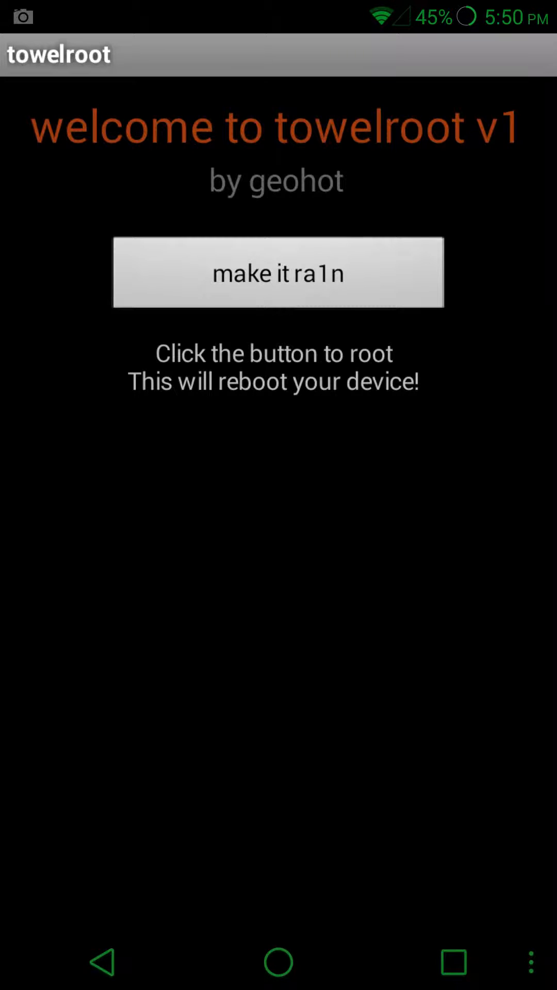
Trigger 'make it ra1n' to root and reboot, then launch Root Checker Basic.
{"action": "left_click", "coordinate": [277, 962]}
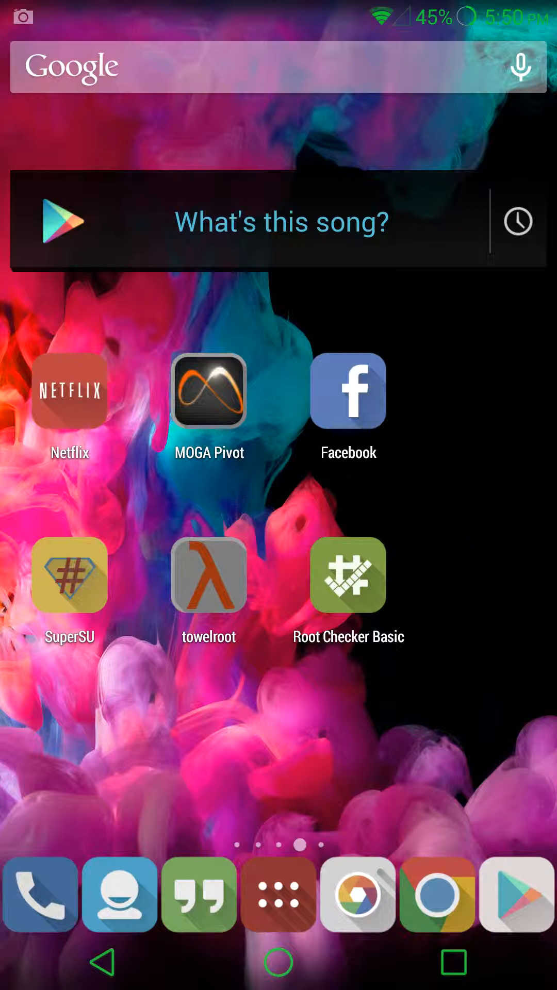
{"action": "left_click", "coordinate": [69, 575]}
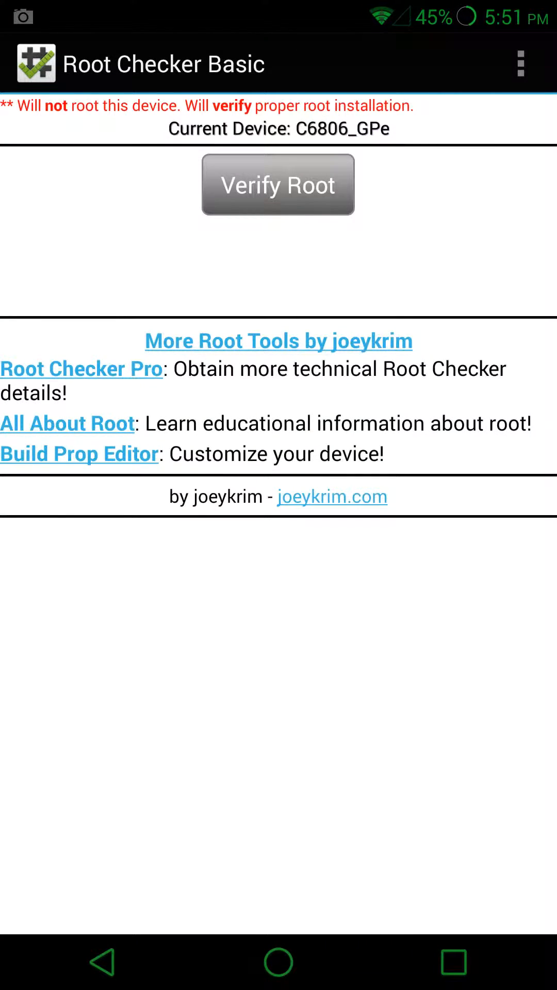
Run Verify Root on device C6806_GPe to confirm root access.
{"action": "left_click", "coordinate": [277, 184]}
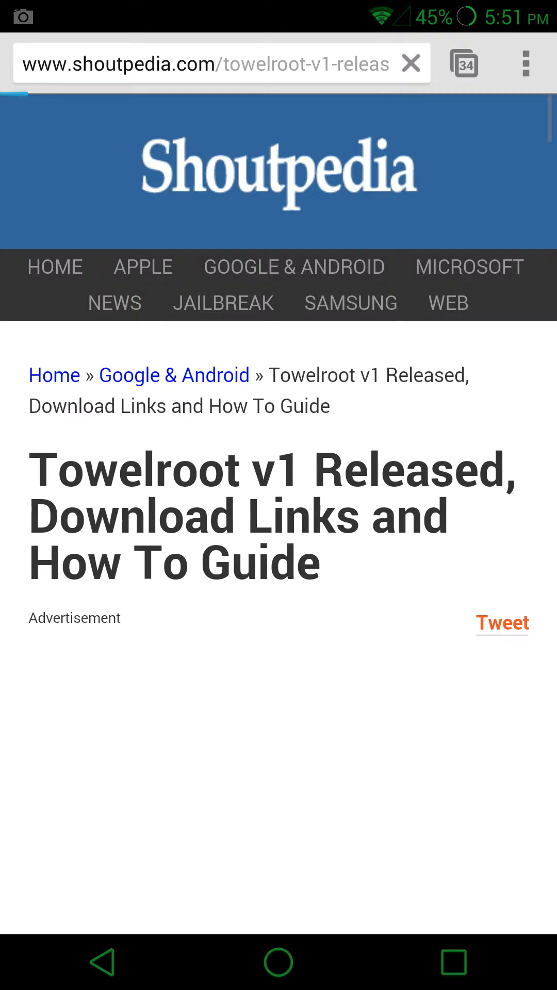
Read the Shoutpedia Towelroot article down to its Download section and return home.
{"action": "scroll", "scroll_direction": "down", "scroll_amount": 3}
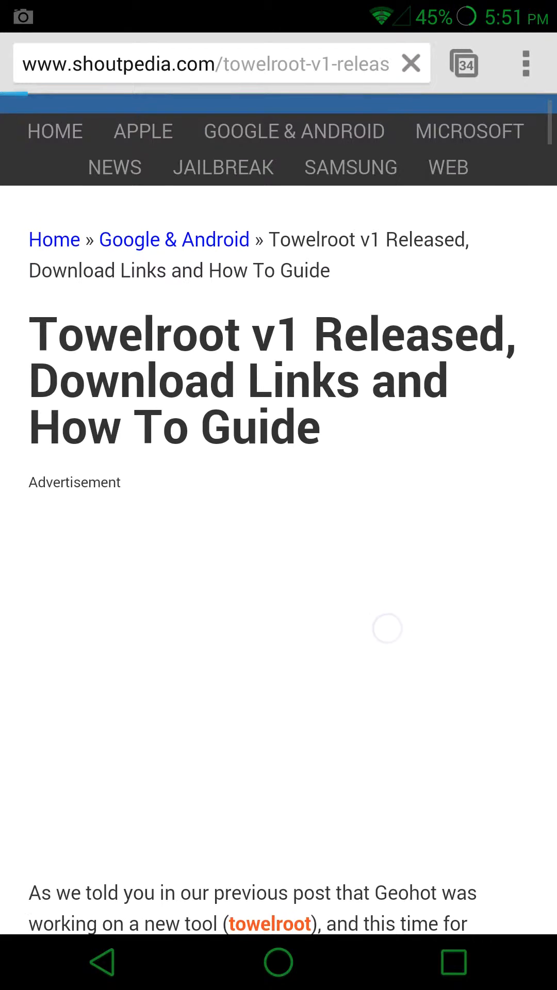
{"action": "scroll", "scroll_direction": "down", "scroll_amount": 3}
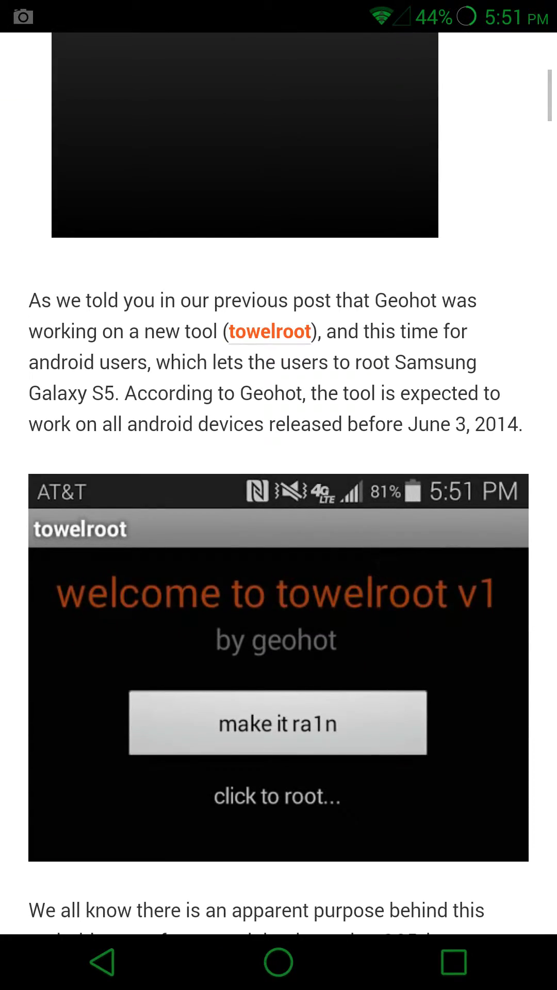
{"action": "scroll", "scroll_direction": "down", "scroll_amount": 3}
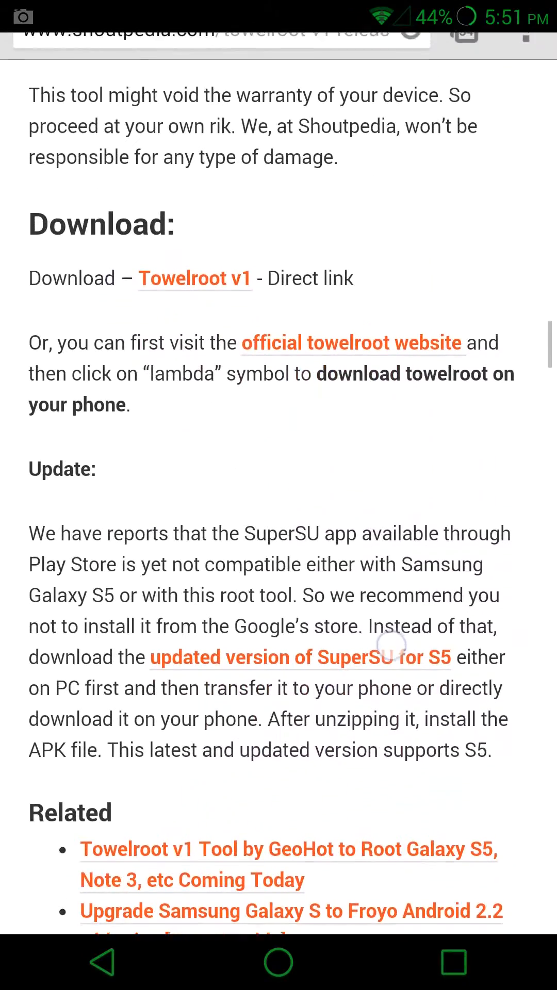
{"action": "scroll", "scroll_direction": "down", "scroll_amount": 3}
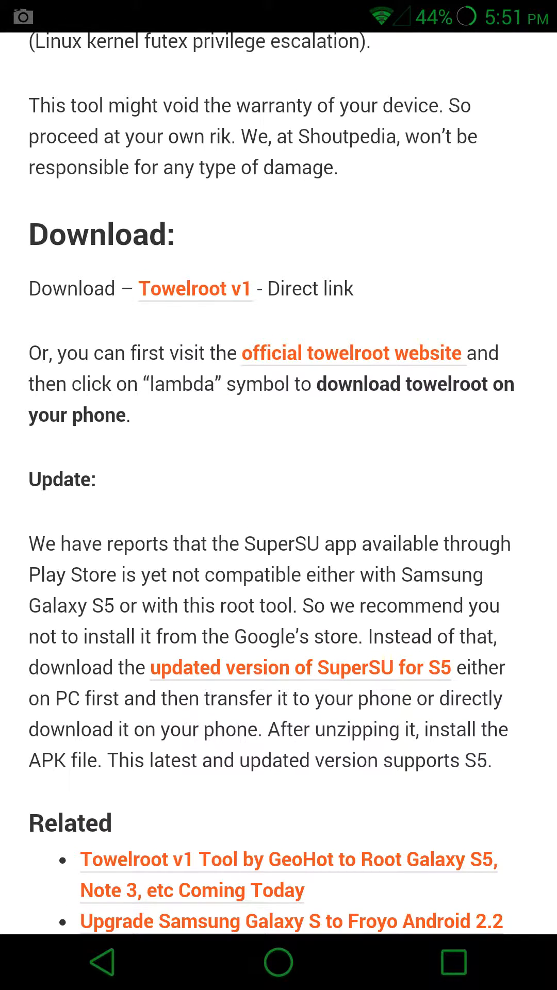
{"action": "left_click", "coordinate": [277, 962]}
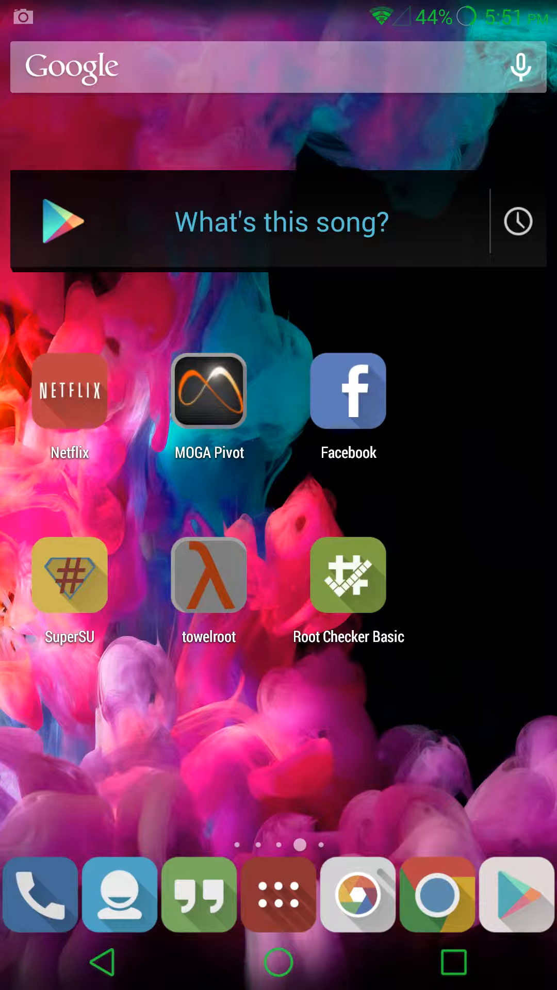